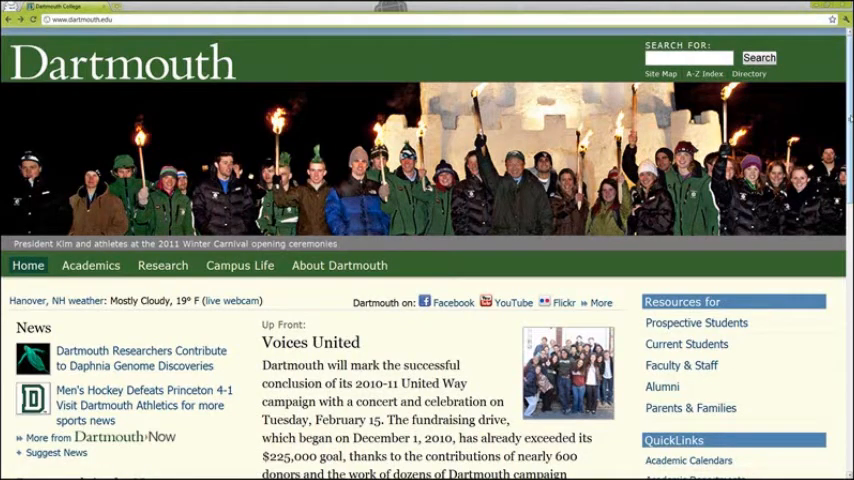
# Reach the Dartmouth College Library homepage via the Library QuickLink.
pyautogui.scroll(-3)
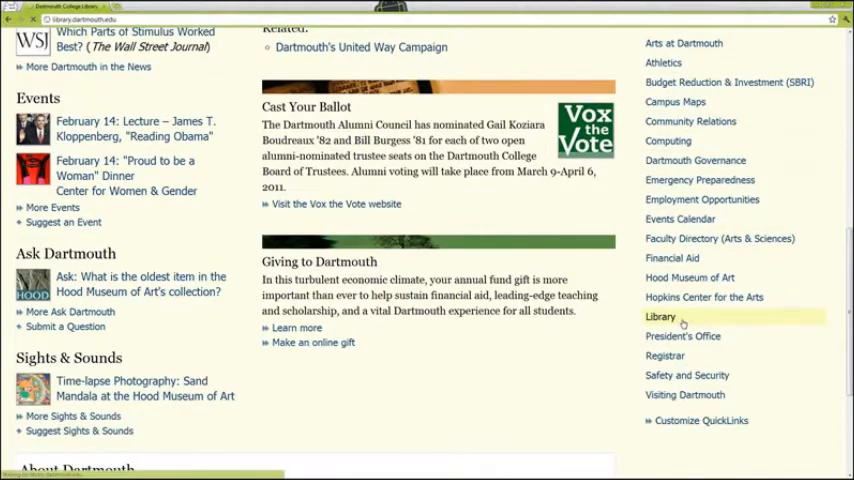
pyautogui.click(660, 316)
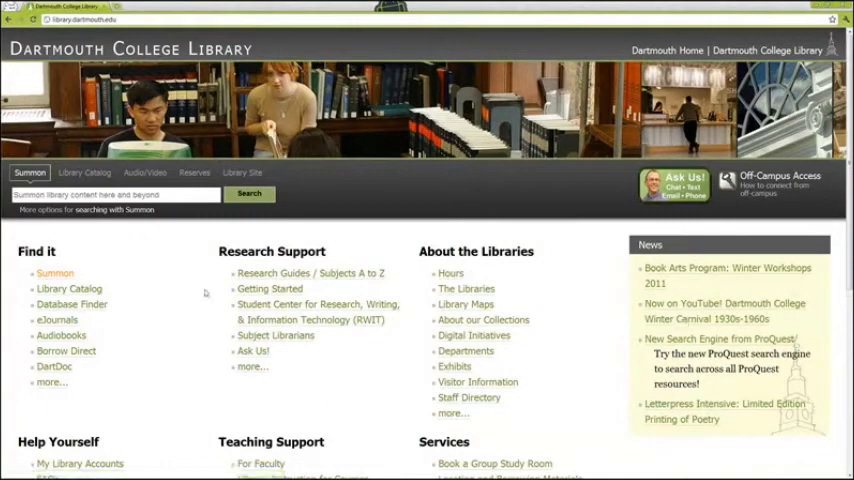
pyautogui.moveTo(112, 292)
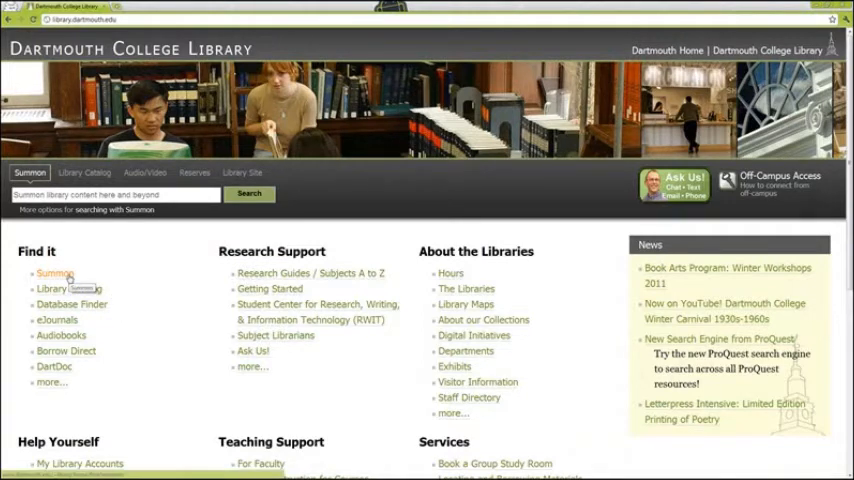
# Go to Summon from Find It and enter 'shakespeare sonnets' as the query.
pyautogui.click(56, 272)
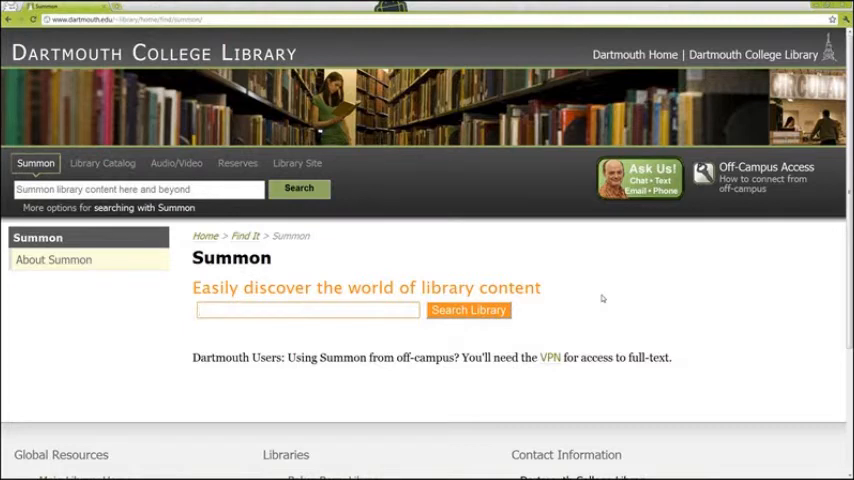
pyautogui.write('sh')
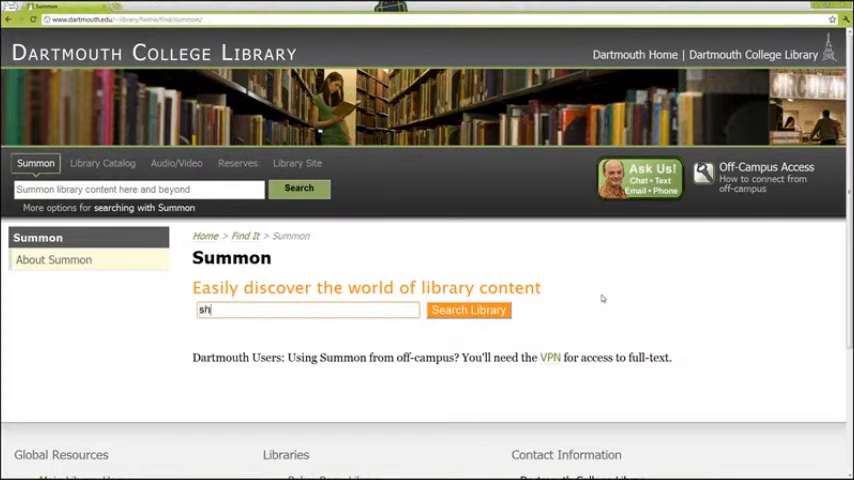
pyautogui.write('shakespeare son')
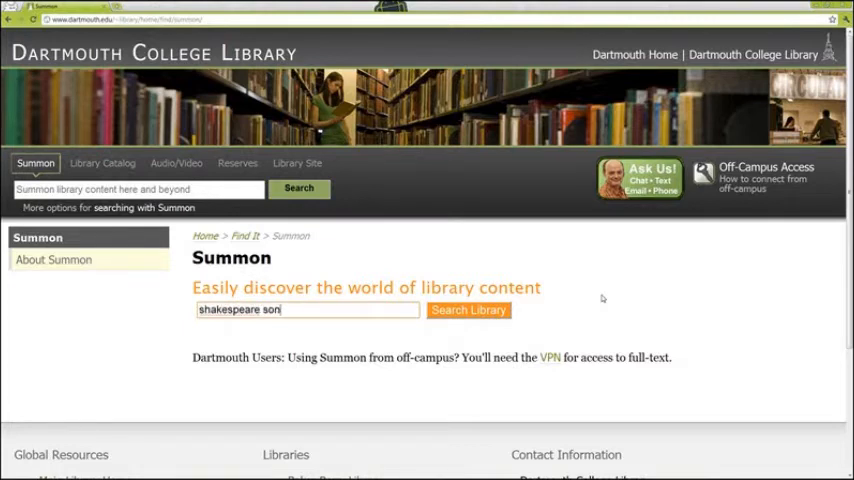
pyautogui.write('nets')
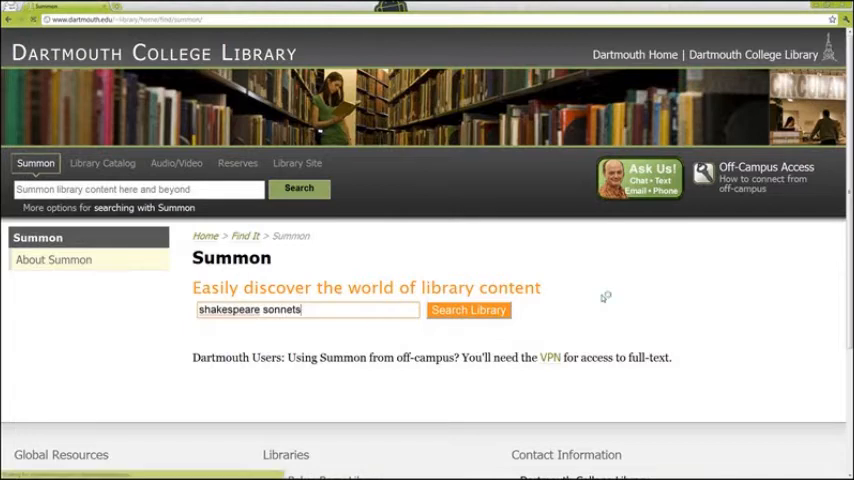
# Run the 'shakespeare sonnets' search and browse its 10,850 results.
pyautogui.click(468, 308)
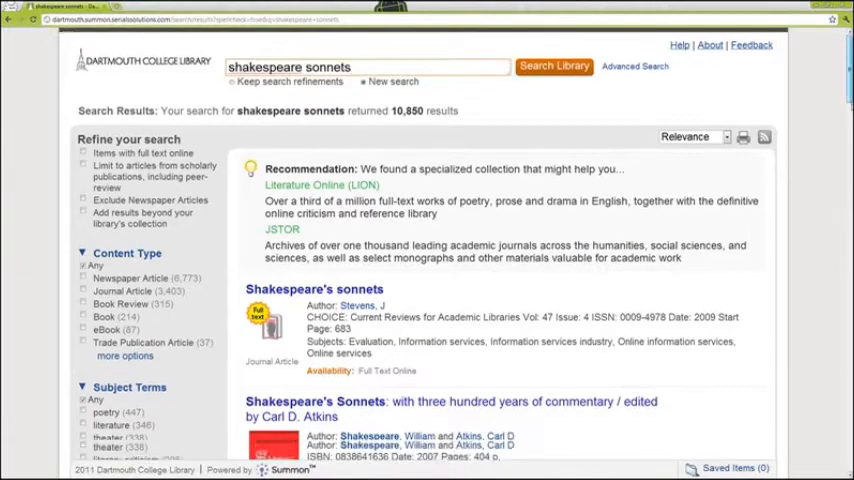
pyautogui.scroll(-3)
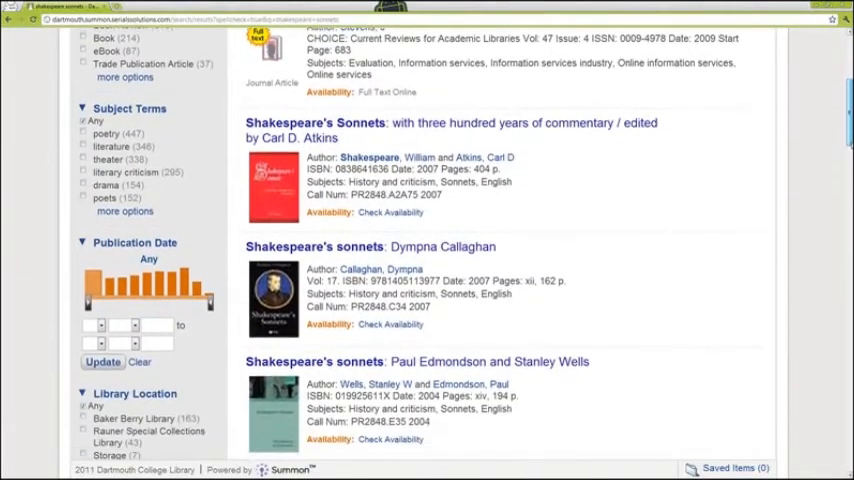
pyautogui.scroll(-3)
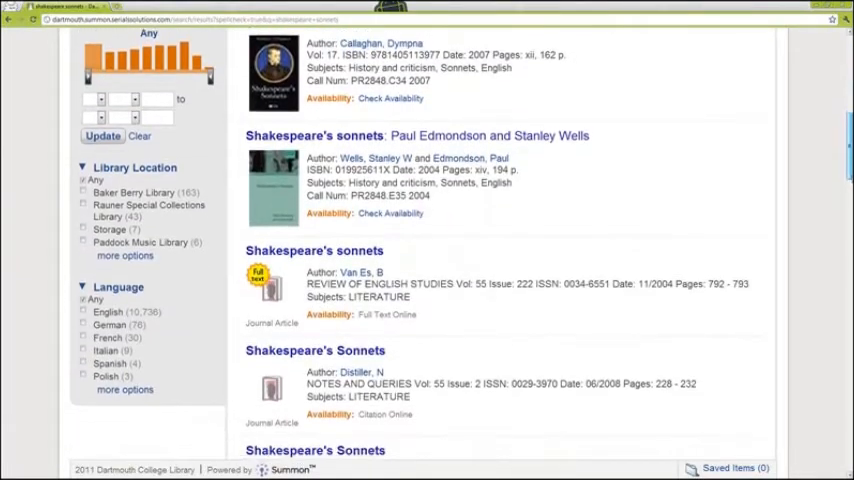
pyautogui.scroll(-3)
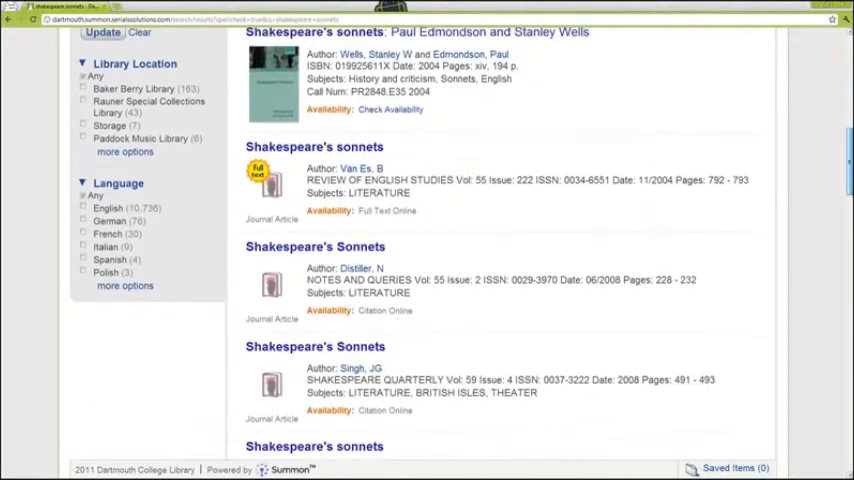
pyautogui.scroll(-3)
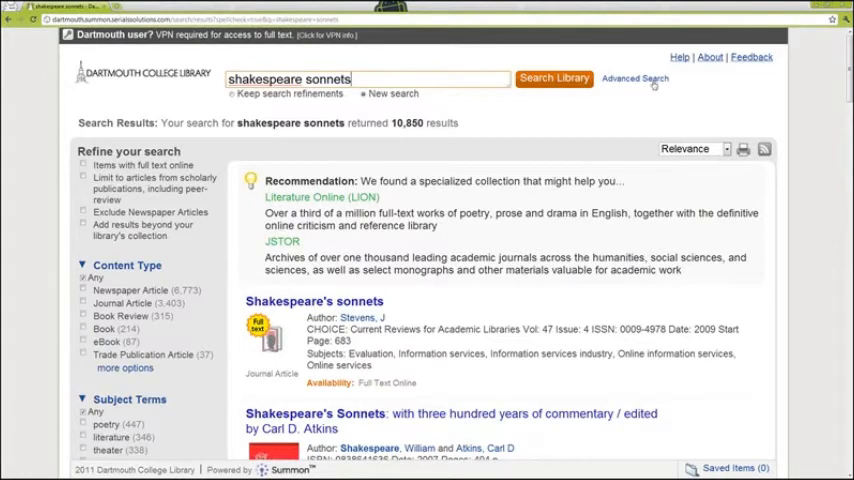
# Visit the Advanced Search form and return to the Basic Search results.
pyautogui.click(636, 78)
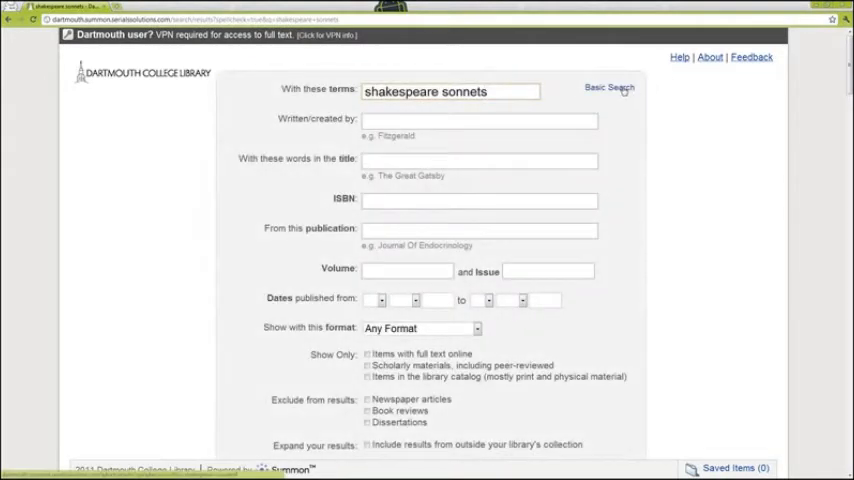
pyautogui.click(608, 88)
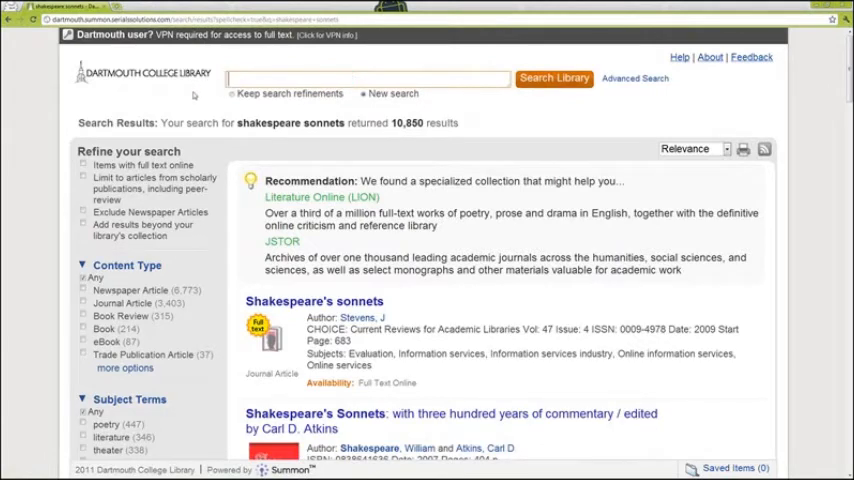
# Search Summon for 'Genetic fingerprinting' via the 'dna' autocomplete suggestion.
pyautogui.write('dna')
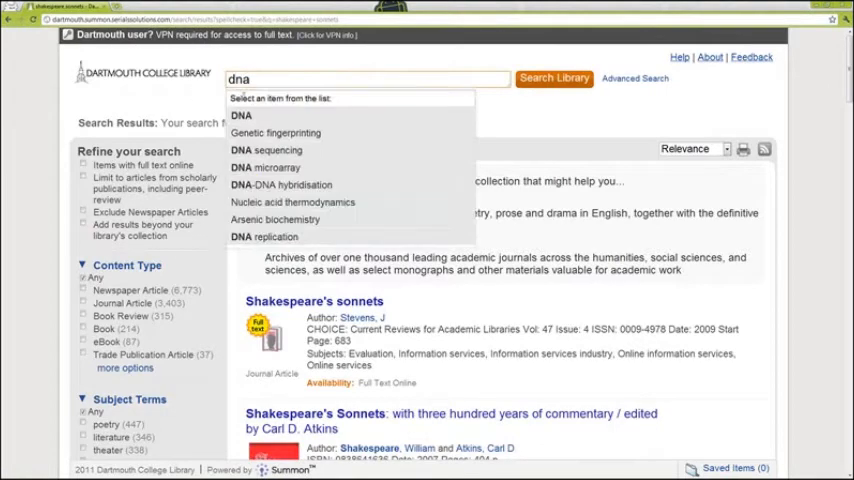
pyautogui.click(276, 132)
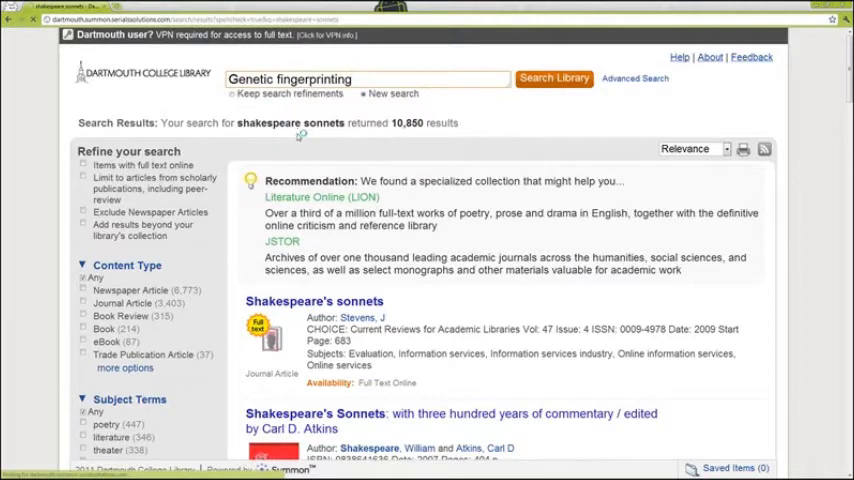
pyautogui.click(552, 80)
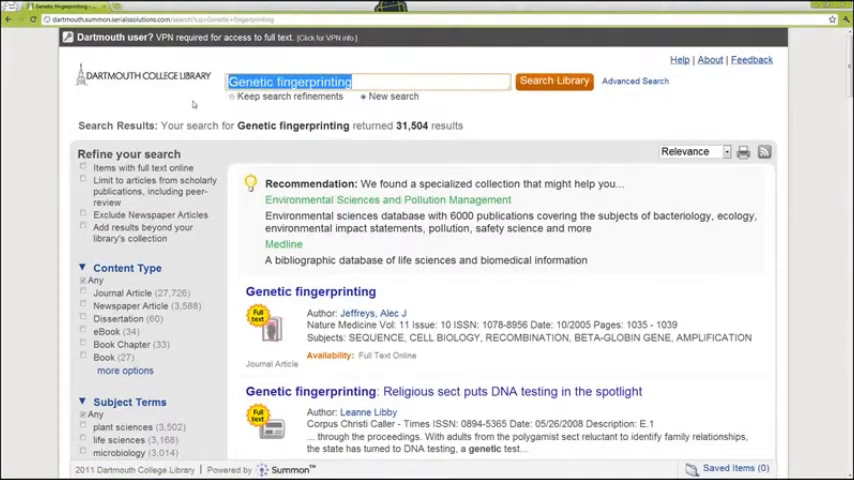
# Search Summon for the Chinese term 改革开放, returning 9 results.
pyautogui.write('改革开放')
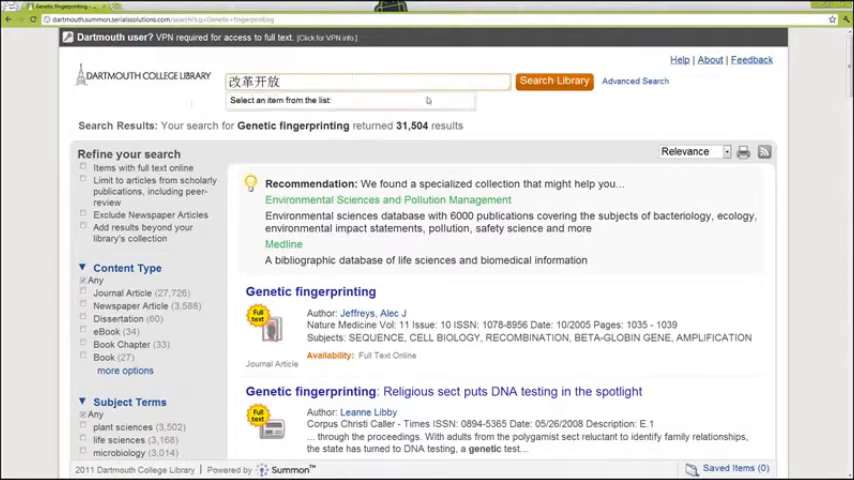
pyautogui.click(554, 80)
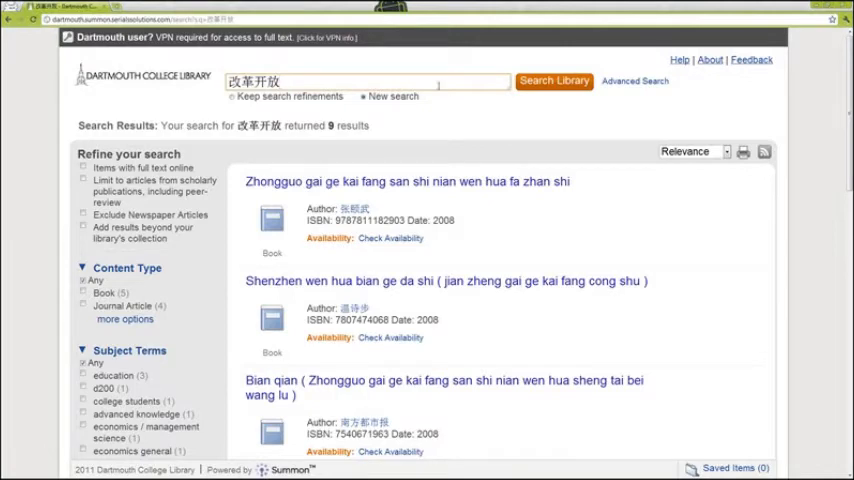
# Replace the query with 'diet fads' and search the 'Diet Fads' suggestion (17,508 results).
pyautogui.tripleClick(368, 80)
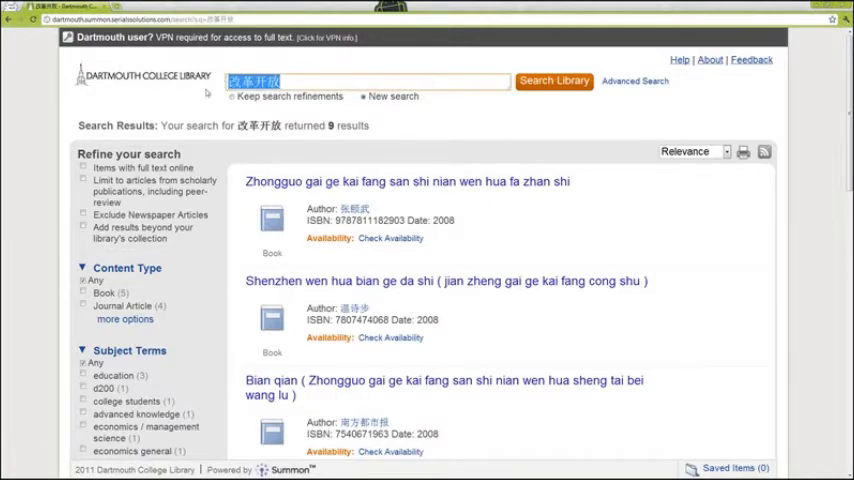
pyautogui.write('d')
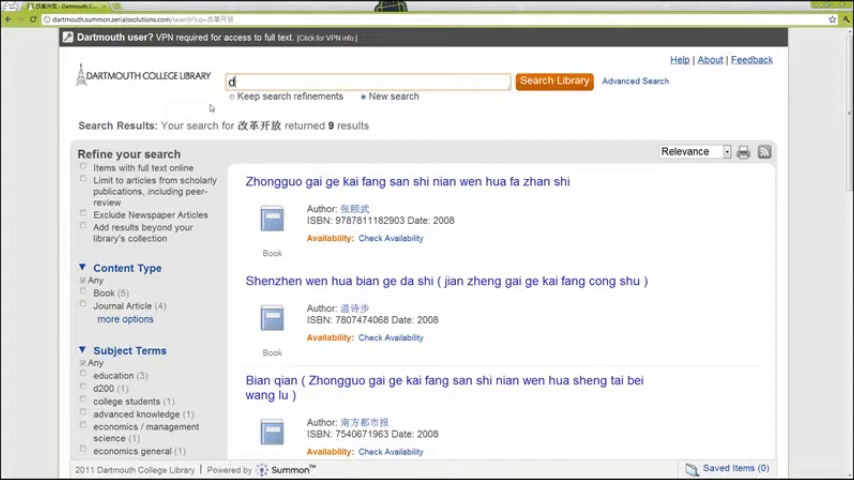
pyautogui.write('iet fads')
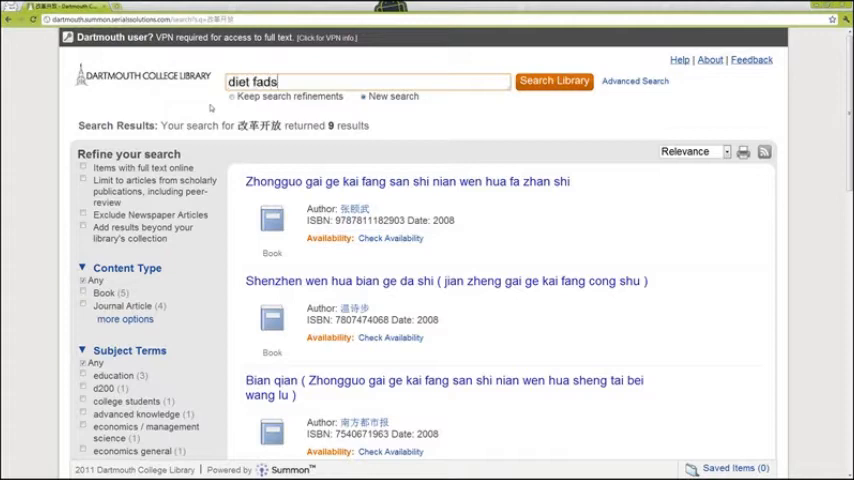
pyautogui.write('diet fads')
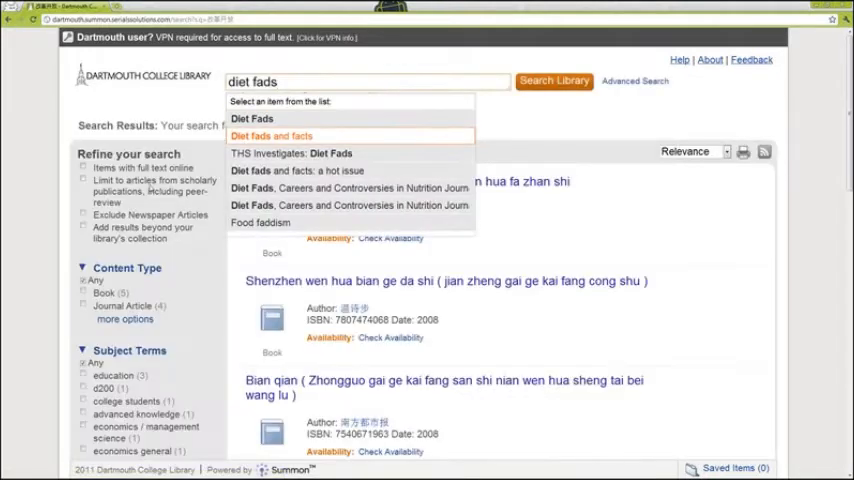
pyautogui.click(252, 118)
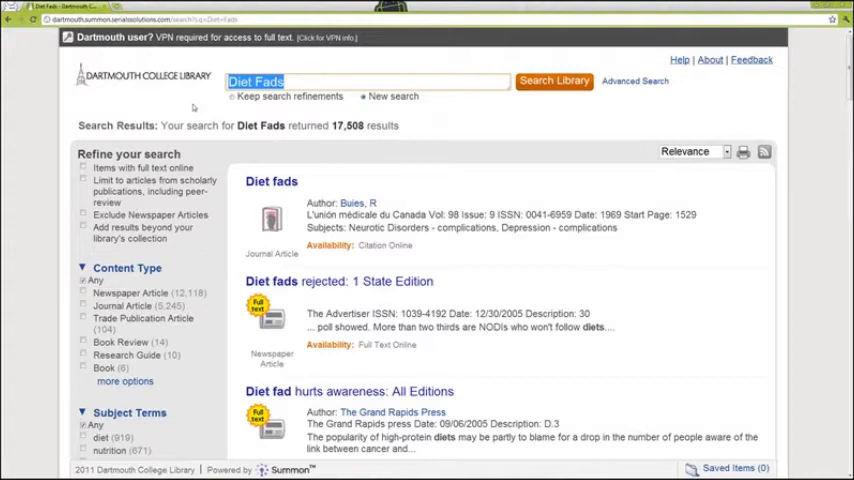
# Search 'literacy and miss piggy or yoda' in lowercase, yielding 3 newspaper results.
pyautogui.write('literacy')
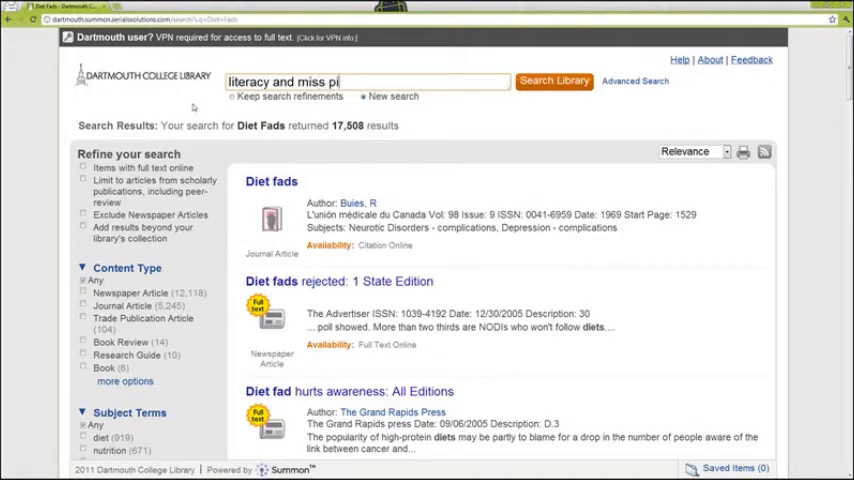
pyautogui.write('ggy or yoda')
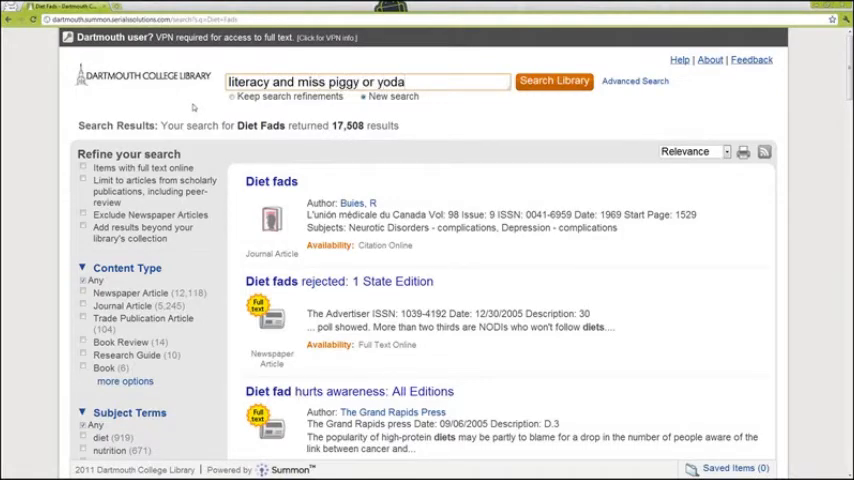
pyautogui.click(554, 80)
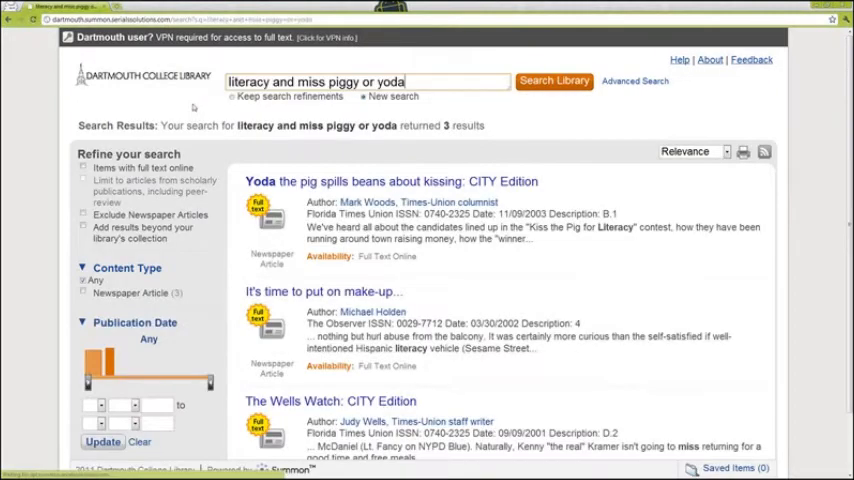
pyautogui.scroll(-3)
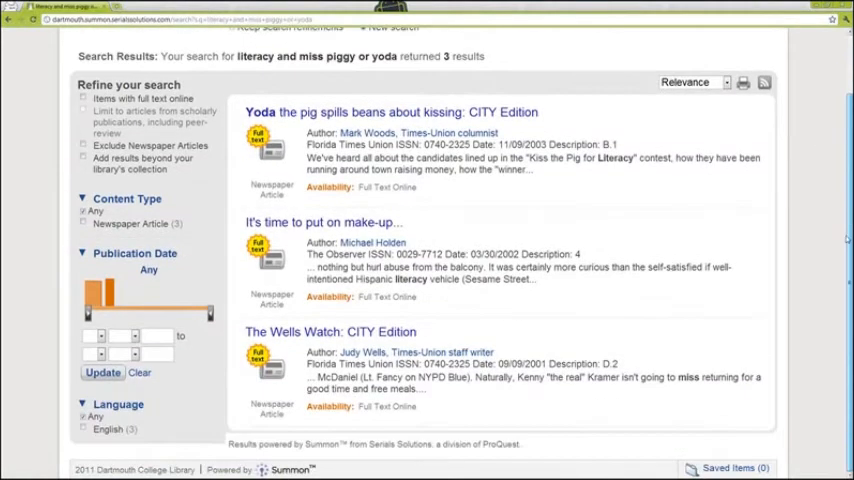
pyautogui.scroll(3)
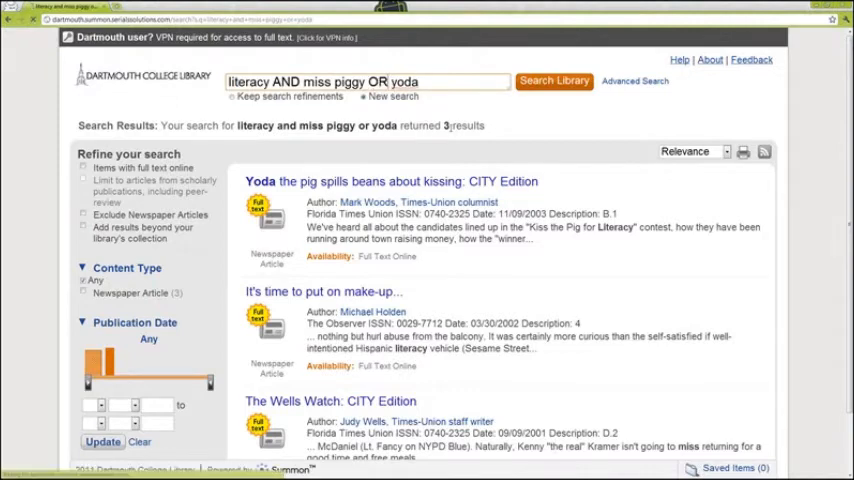
# Rerun 'literacy AND miss piggy OR yoda' with uppercase operators and browse the 17,313 results.
pyautogui.click(552, 80)
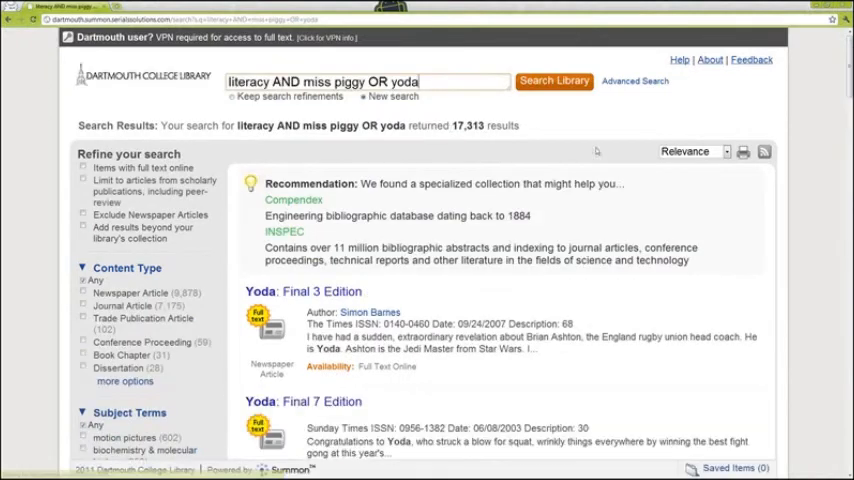
pyautogui.scroll(-3)
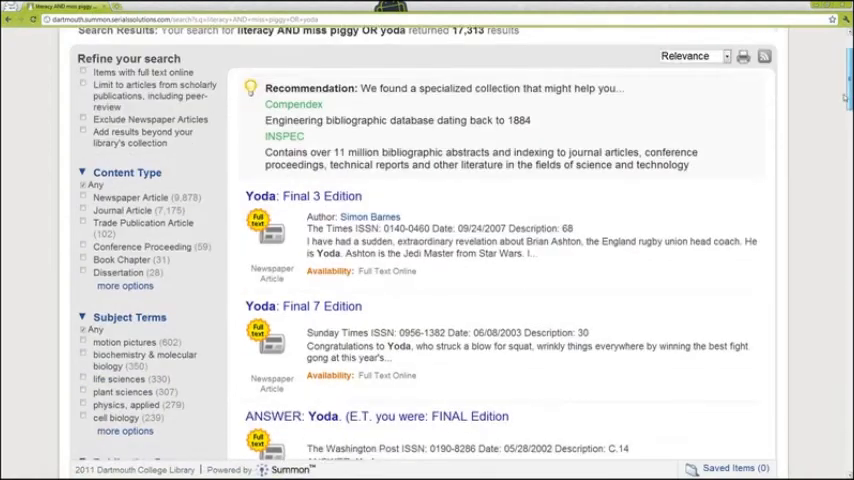
pyautogui.scroll(-3)
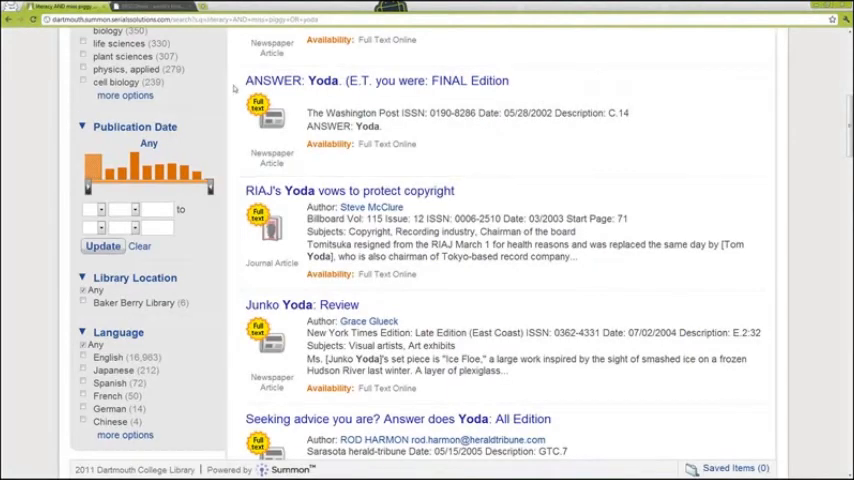
pyautogui.moveTo(234, 88)
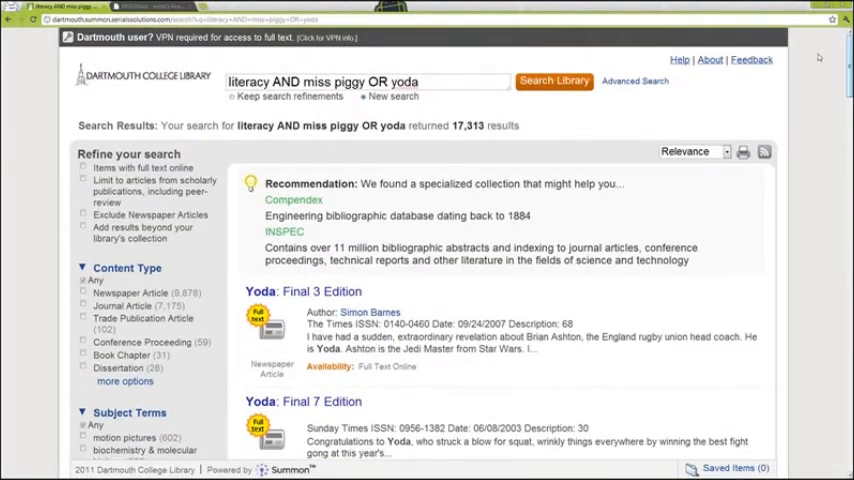
# Clear the Summon search box and return to the Library homepage.
pyautogui.tripleClick(330, 80)
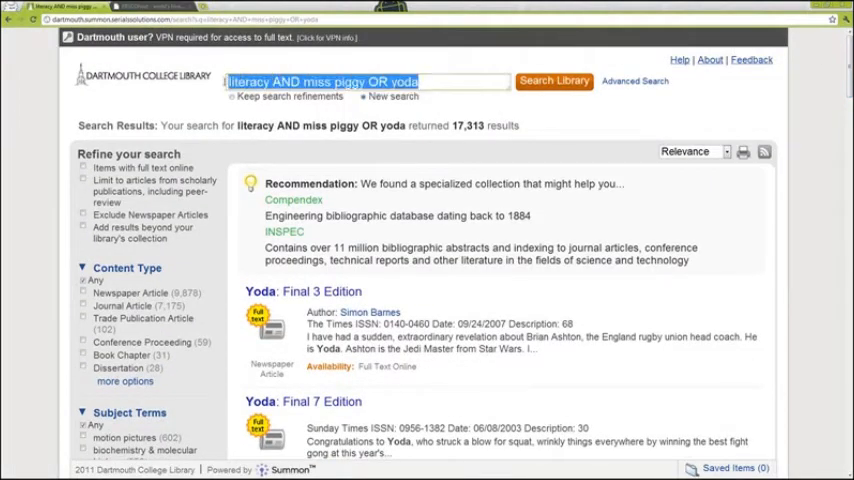
pyautogui.moveTo(576, 132)
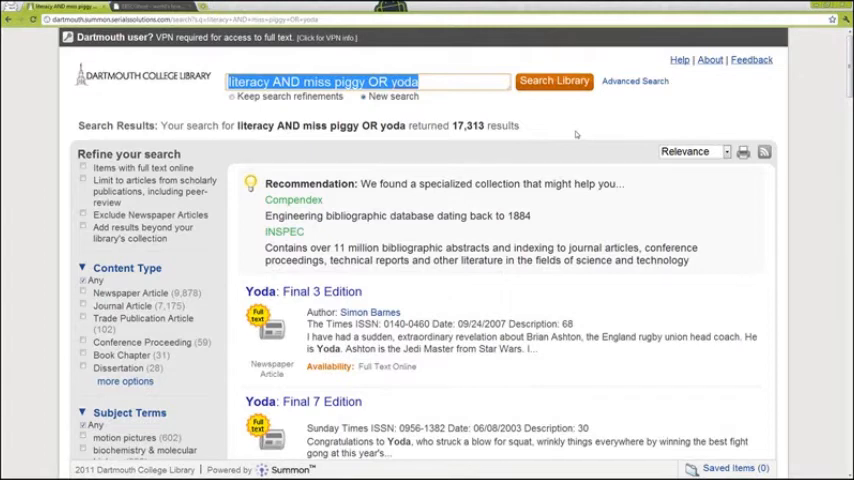
pyautogui.write('diet')
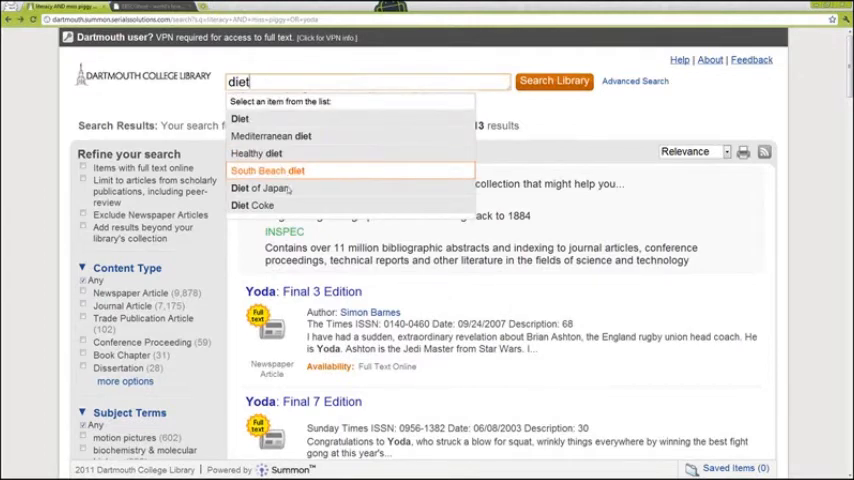
pyautogui.moveTo(260, 188)
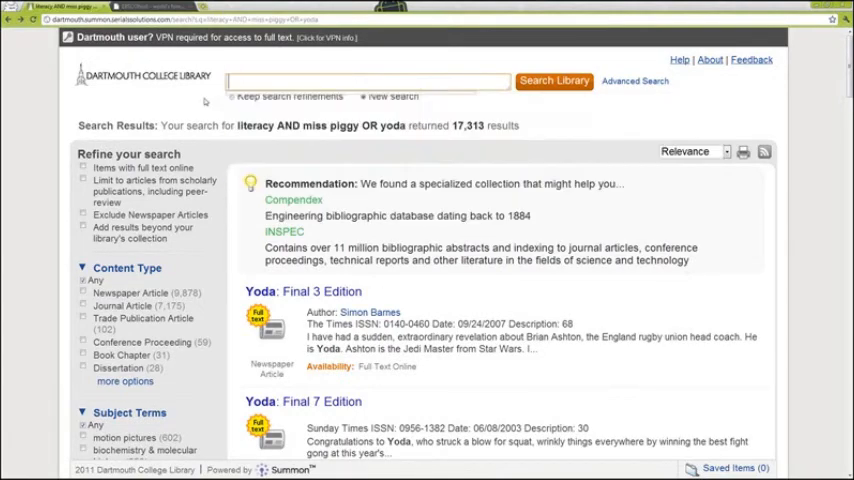
pyautogui.click(364, 80)
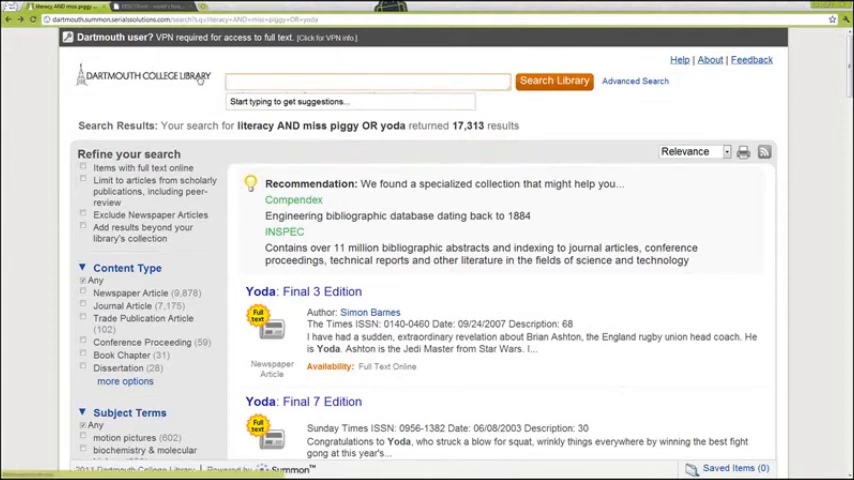
pyautogui.click(364, 82)
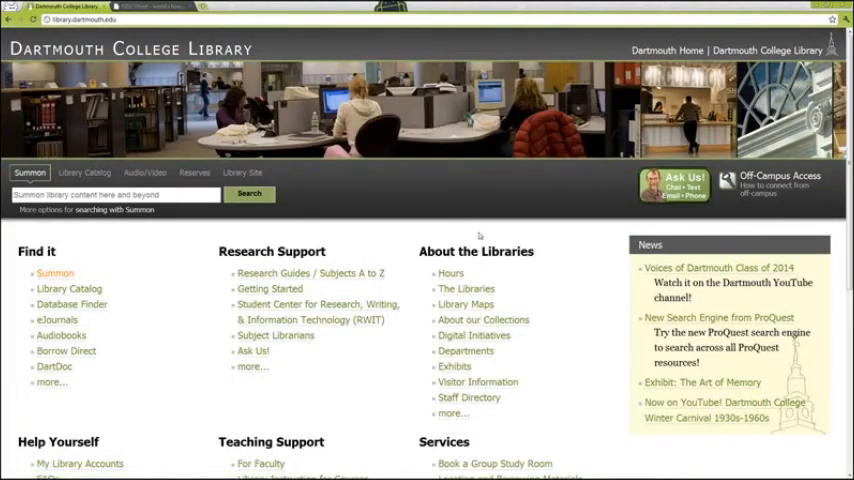
pyautogui.moveTo(660, 216)
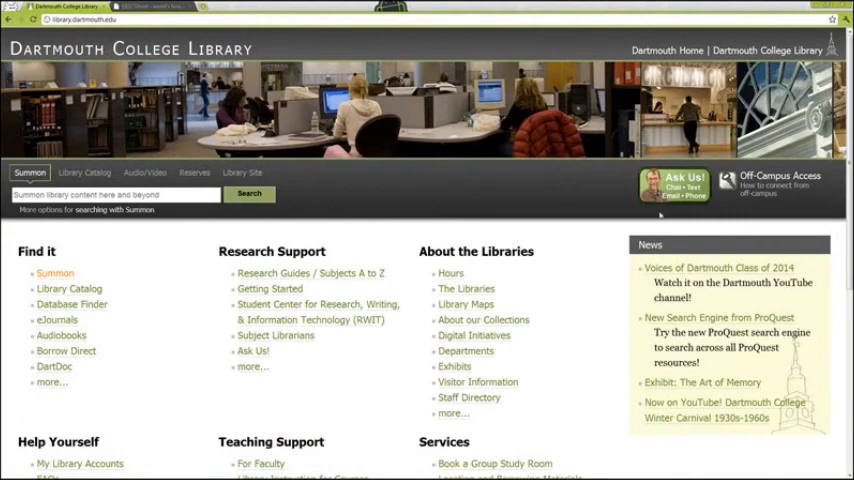